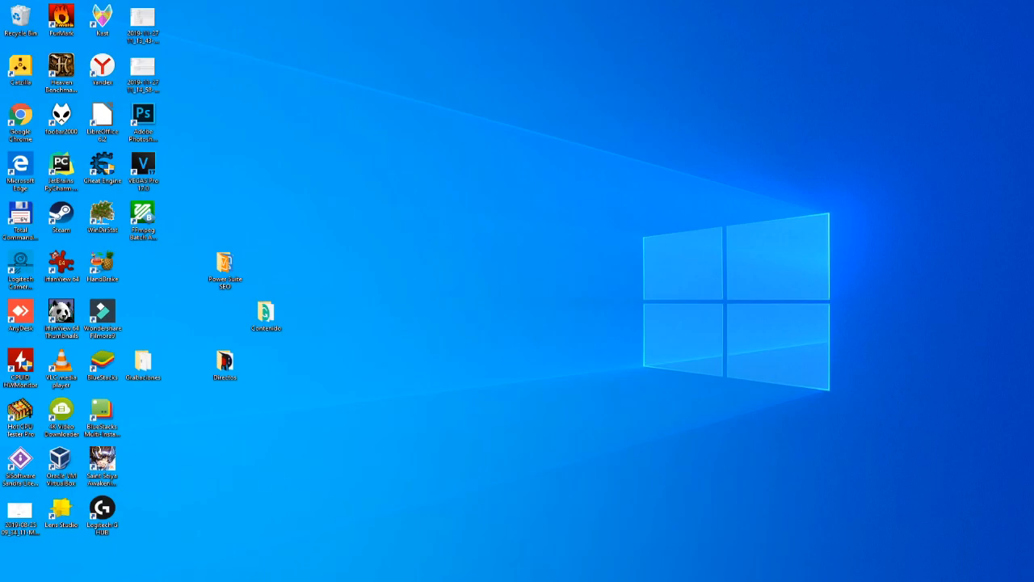
pyautogui.doubleClick(19, 115)
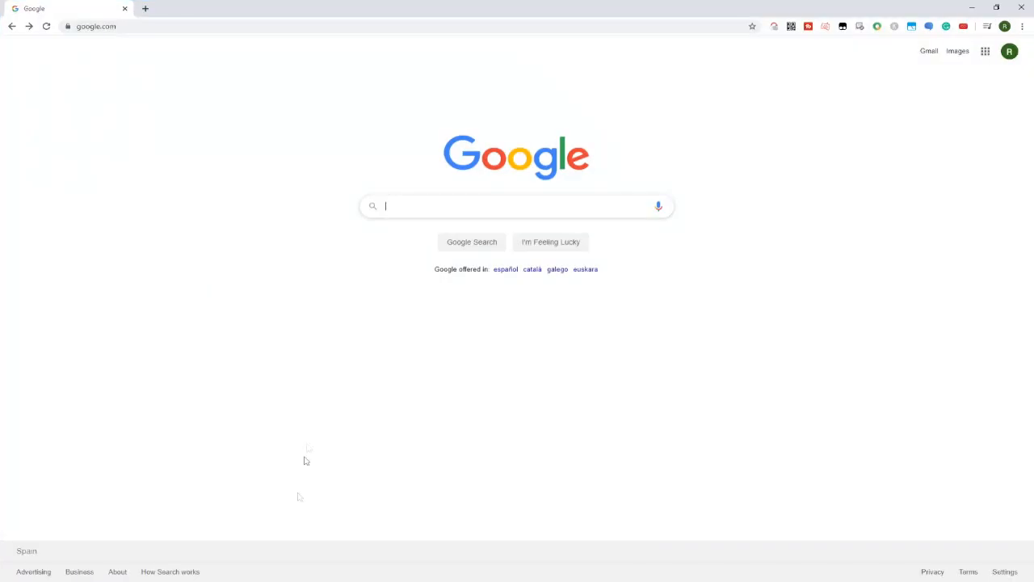
pyautogui.write('https://bstk.me/raYolFaKY')
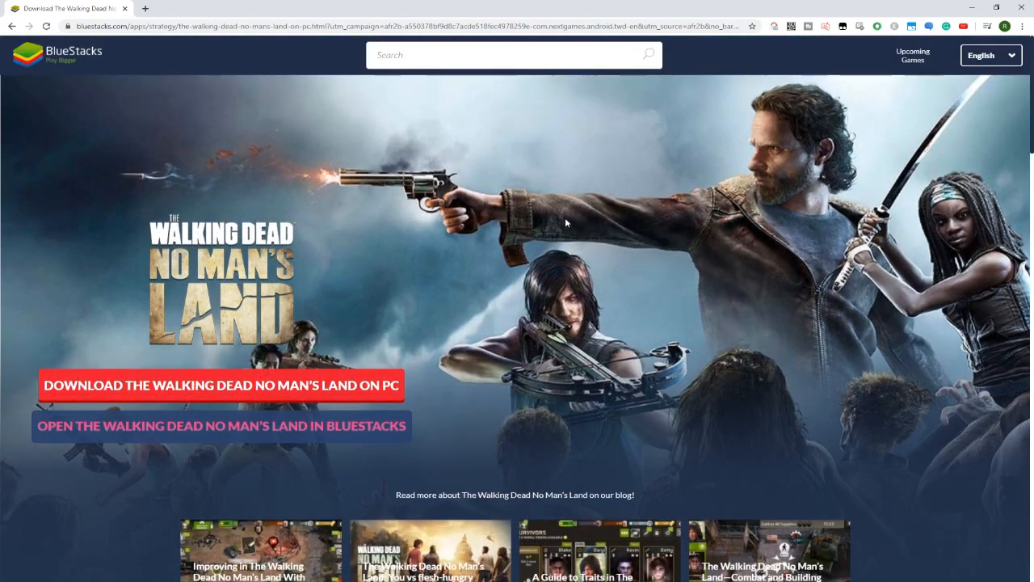
# Step: Browse the game page, then download The Walking Dead No Man's Land on PC
pyautogui.scroll(-3)
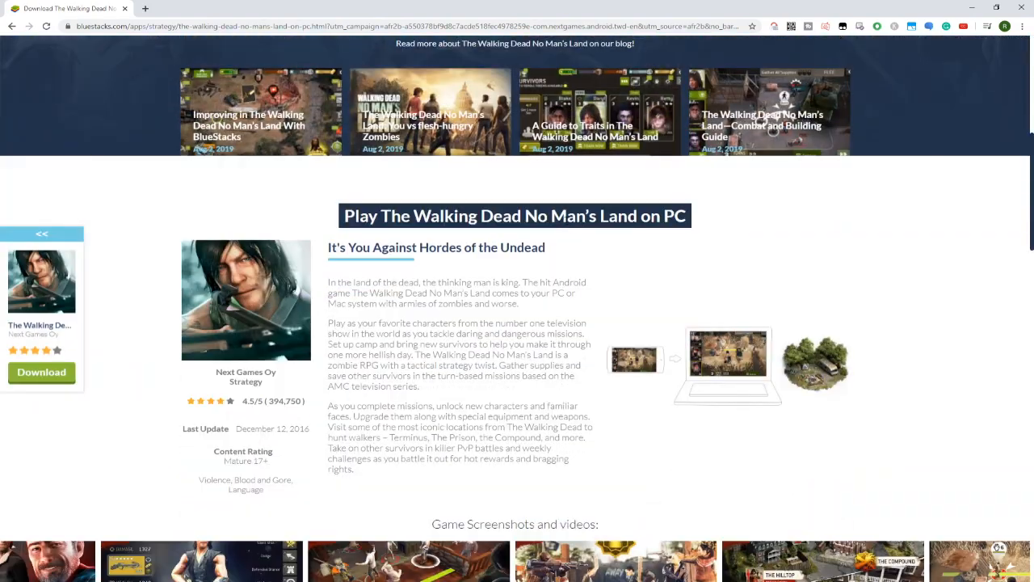
pyautogui.scroll(-3)
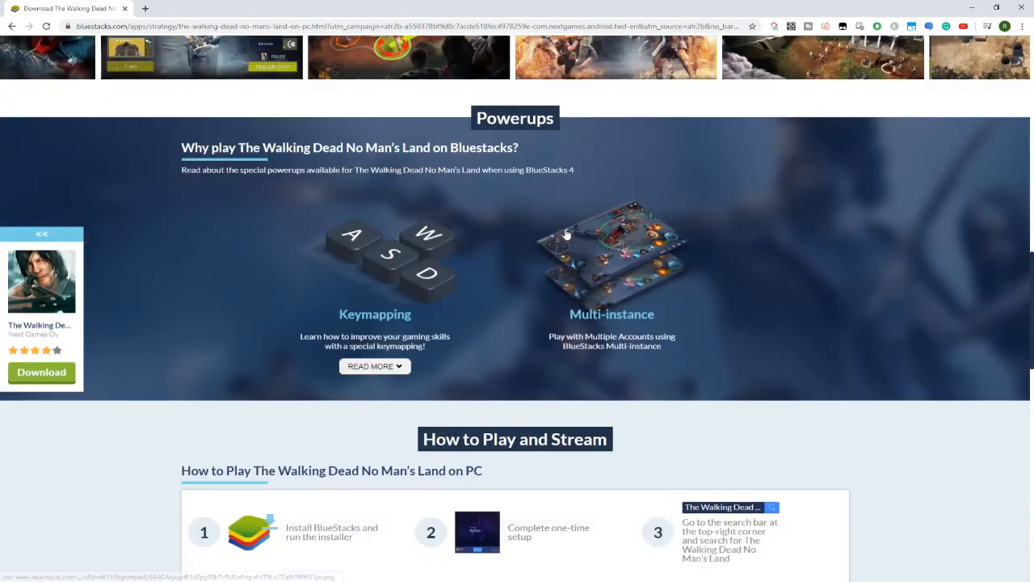
pyautogui.scroll(-3)
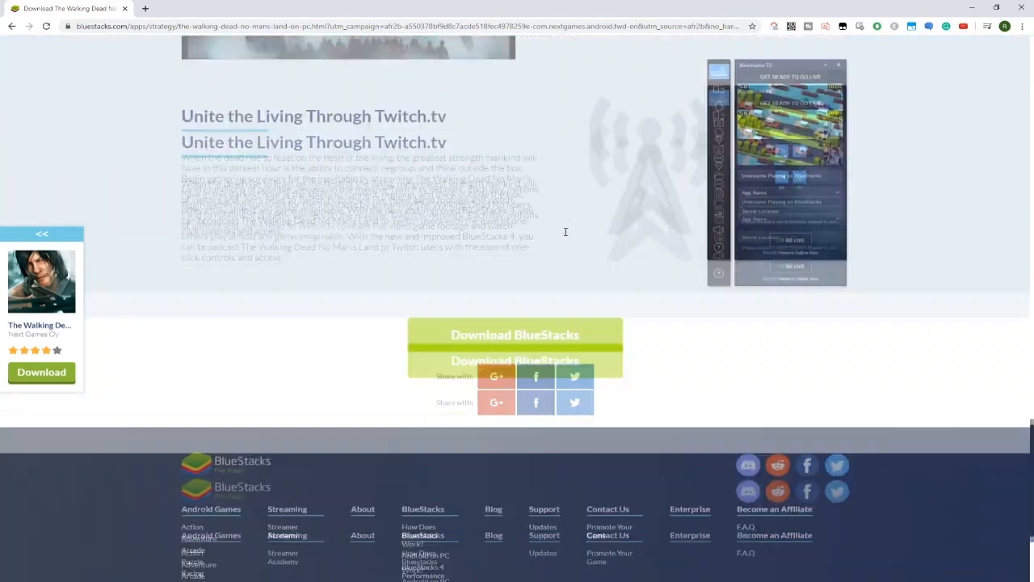
pyautogui.scroll(3)
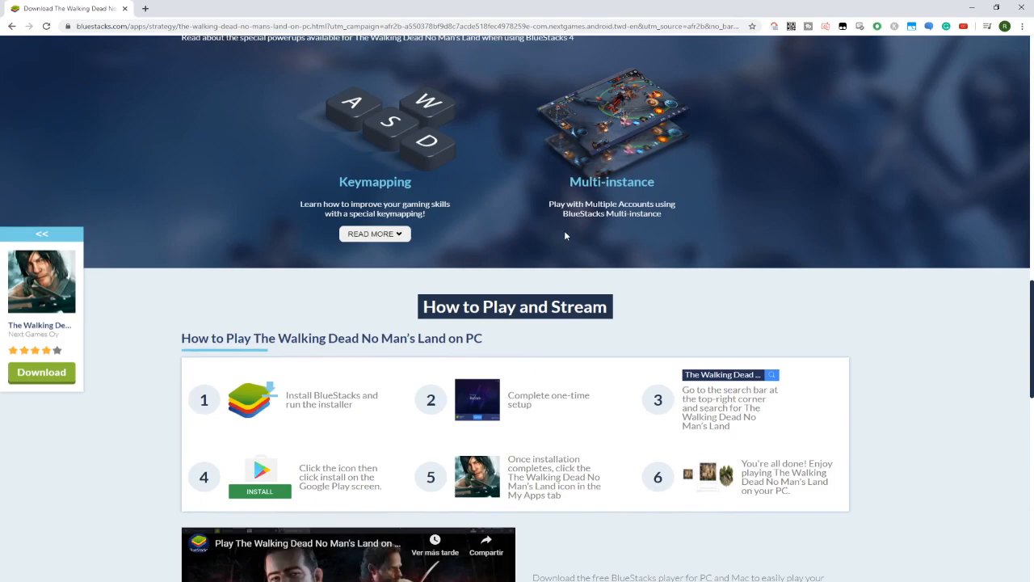
pyautogui.scroll(3)
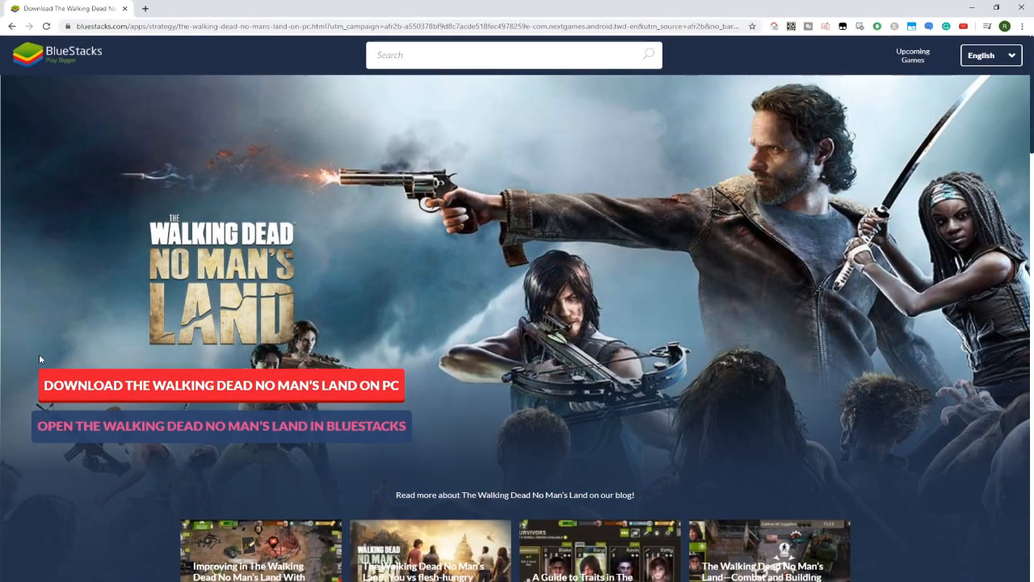
pyautogui.click(221, 384)
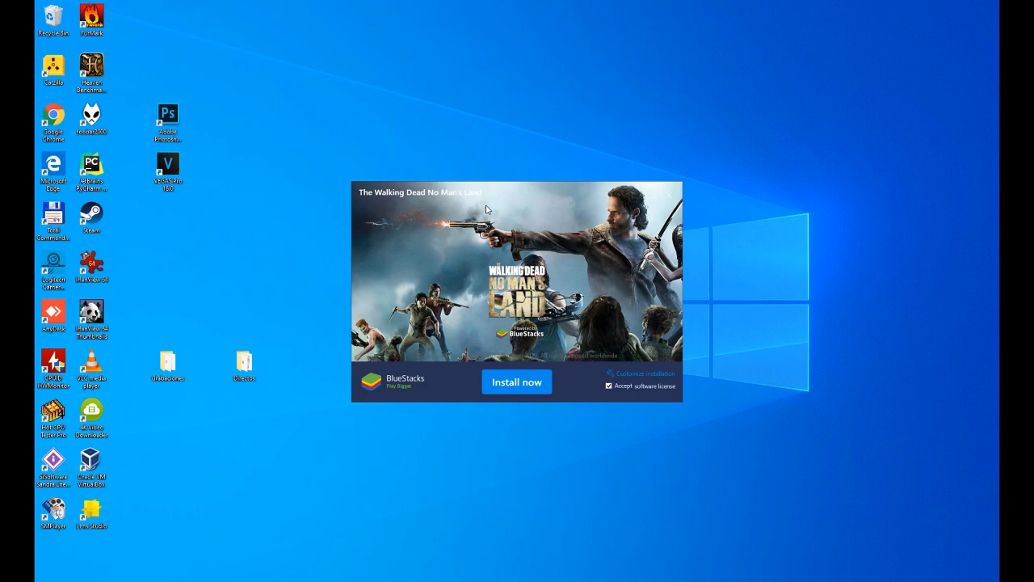
pyautogui.moveTo(511, 193)
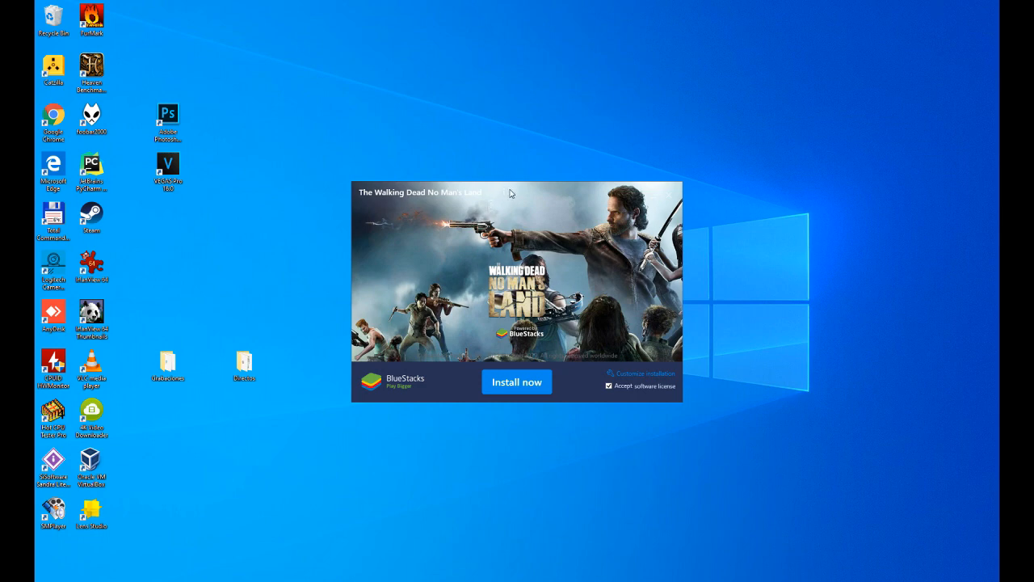
pyautogui.moveTo(539, 313)
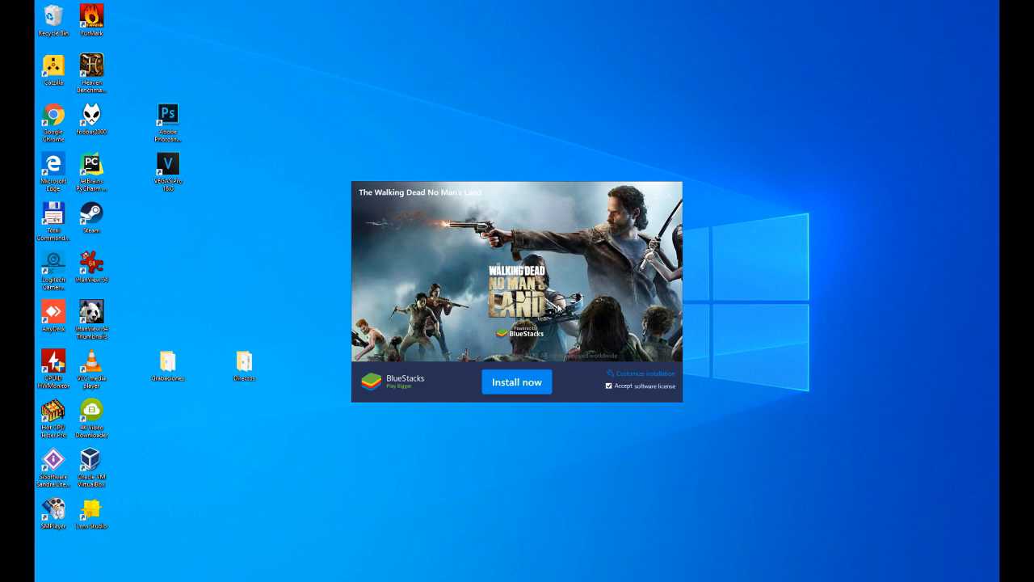
pyautogui.moveTo(618, 376)
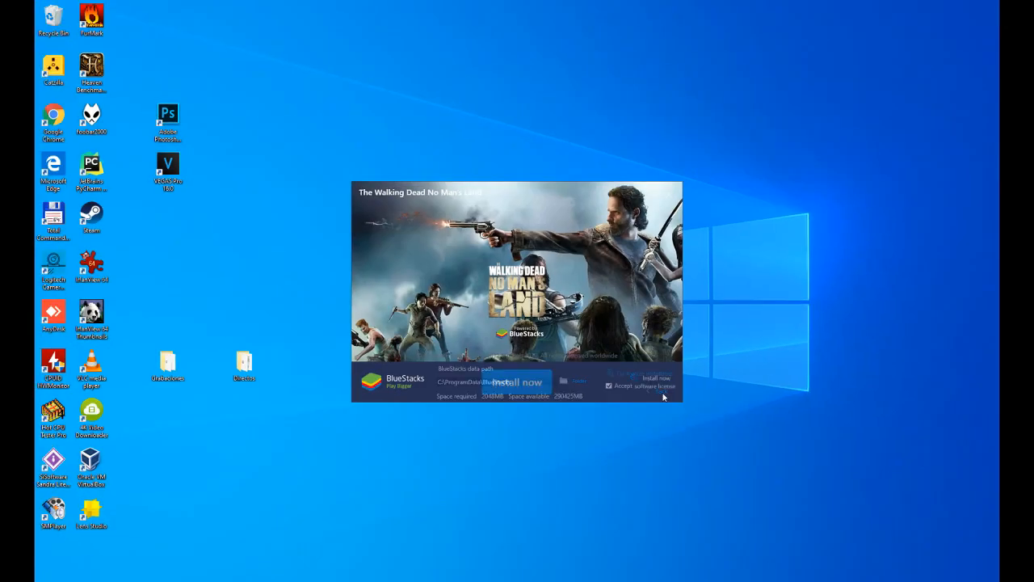
# Step: Start the BlueStacks installation with the software license accepted
pyautogui.click(518, 381)
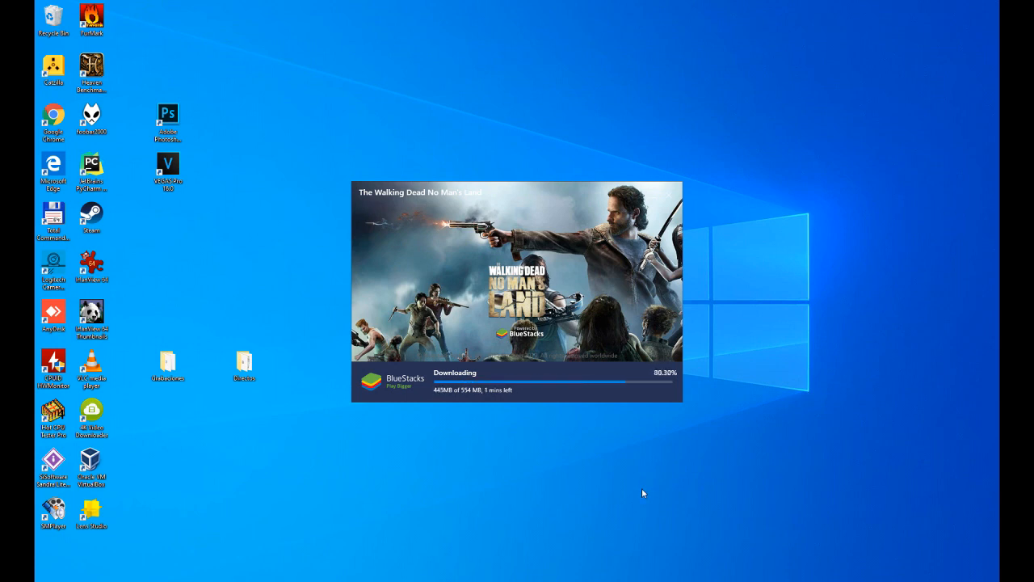
pyautogui.moveTo(560, 259)
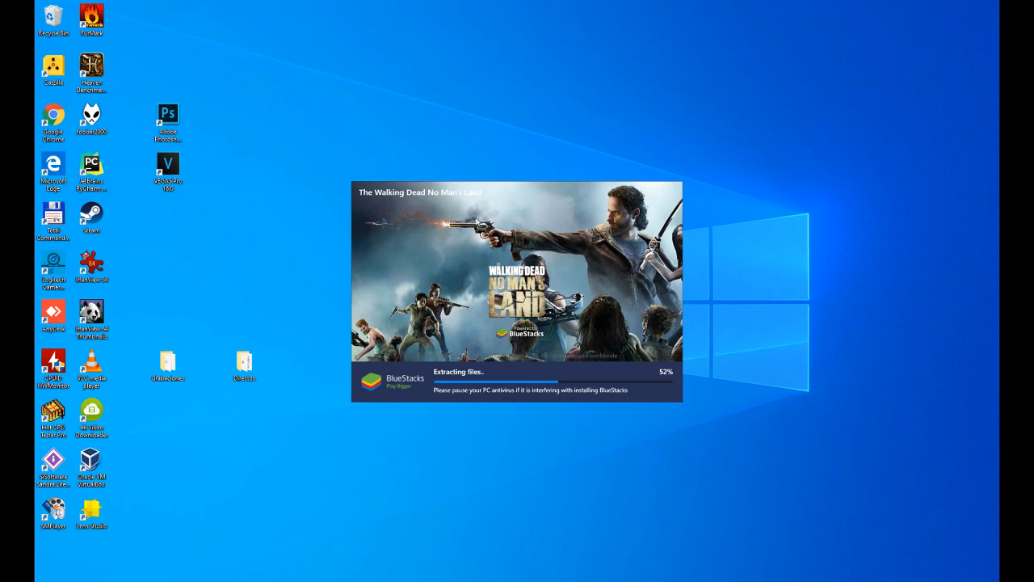
pyautogui.moveTo(477, 212)
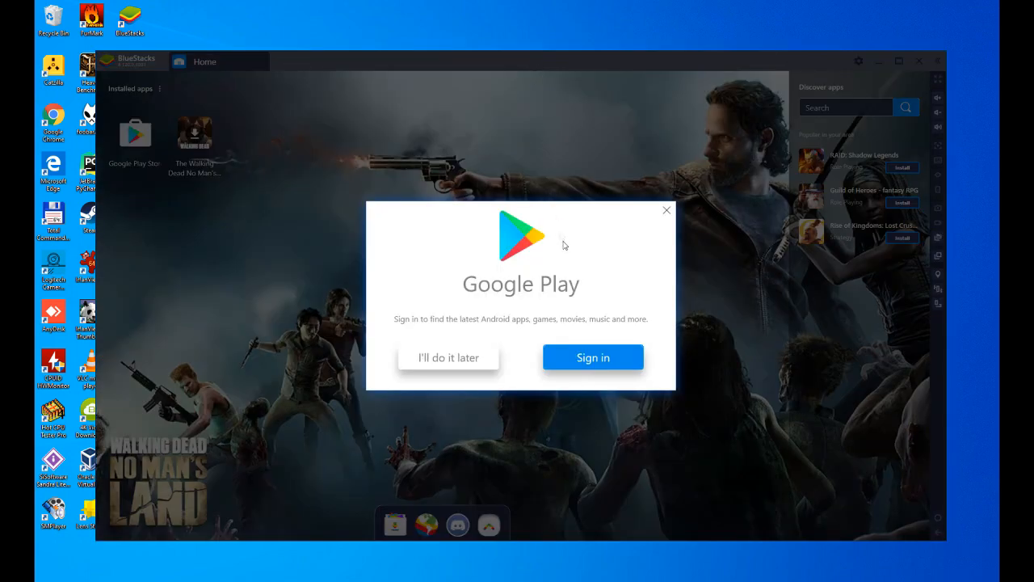
pyautogui.moveTo(567, 255)
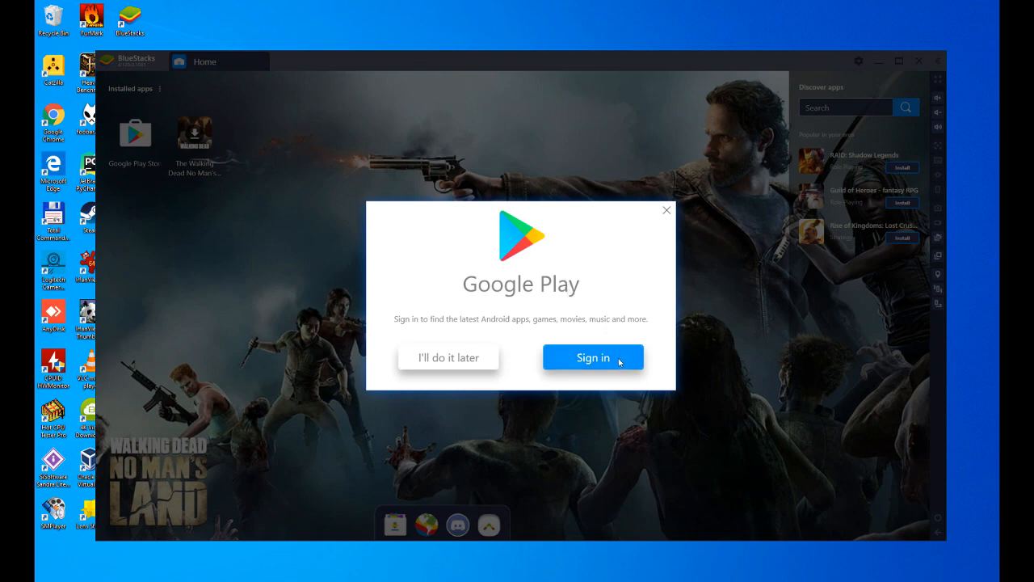
pyautogui.moveTo(596, 363)
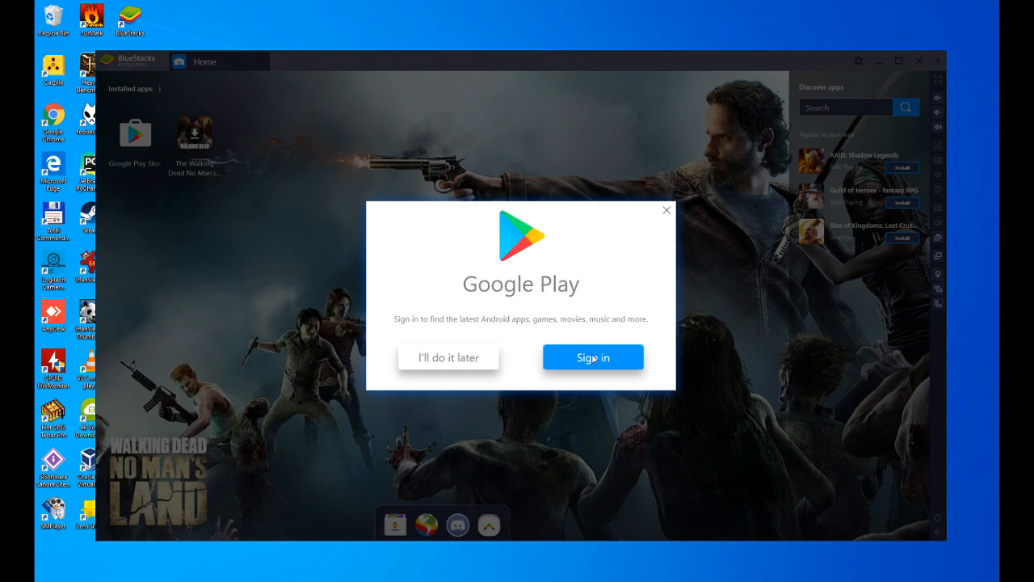
pyautogui.moveTo(598, 362)
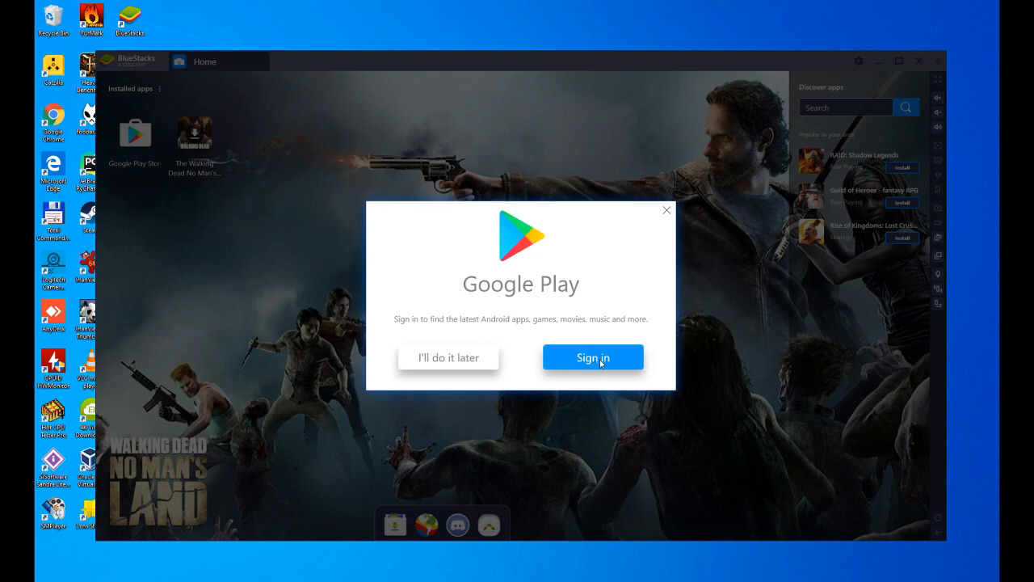
# Step: Accept the Google Play sign-in prompt and begin the Play Store sign-in
pyautogui.click(592, 357)
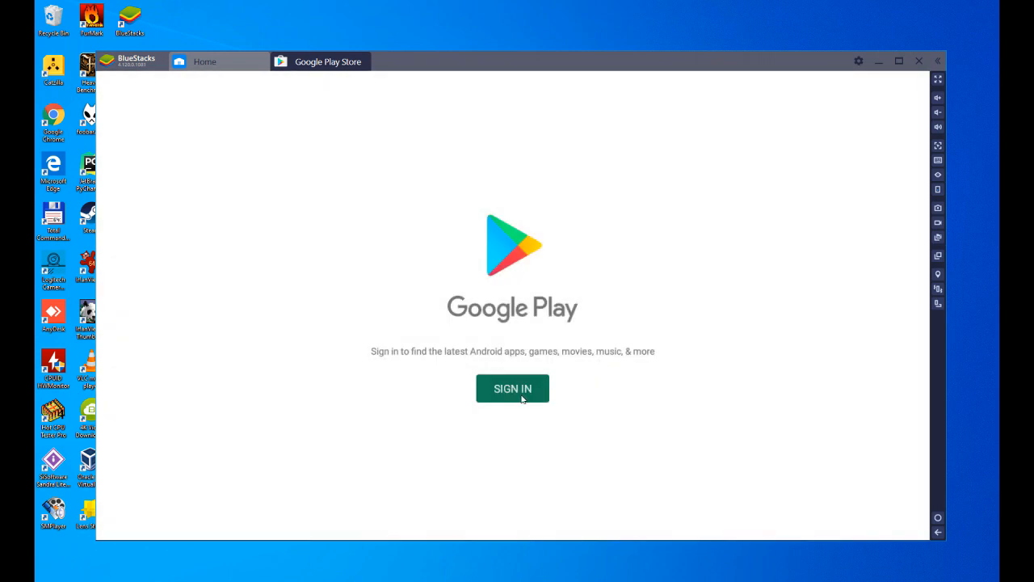
pyautogui.click(512, 388)
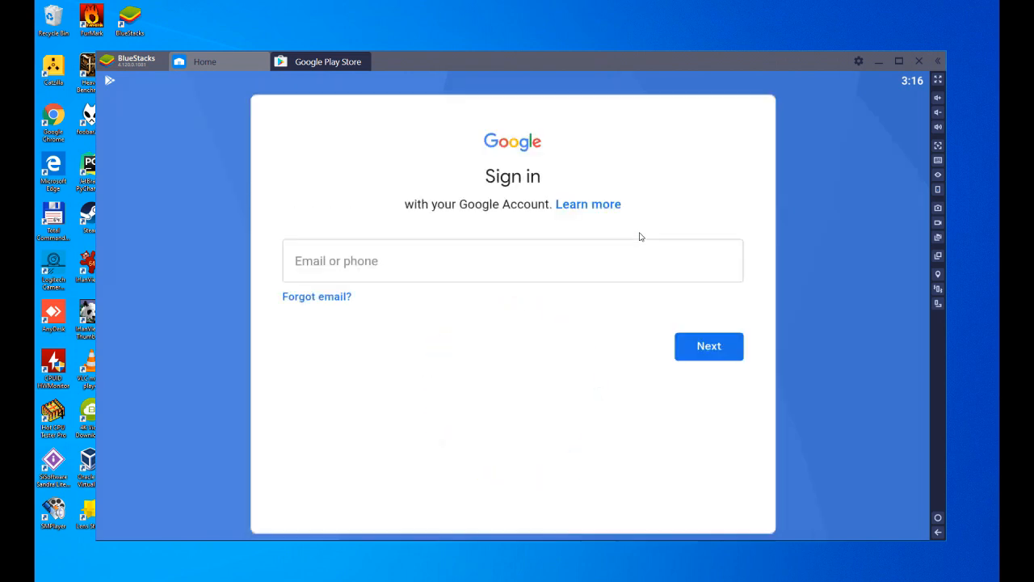
pyautogui.moveTo(486, 441)
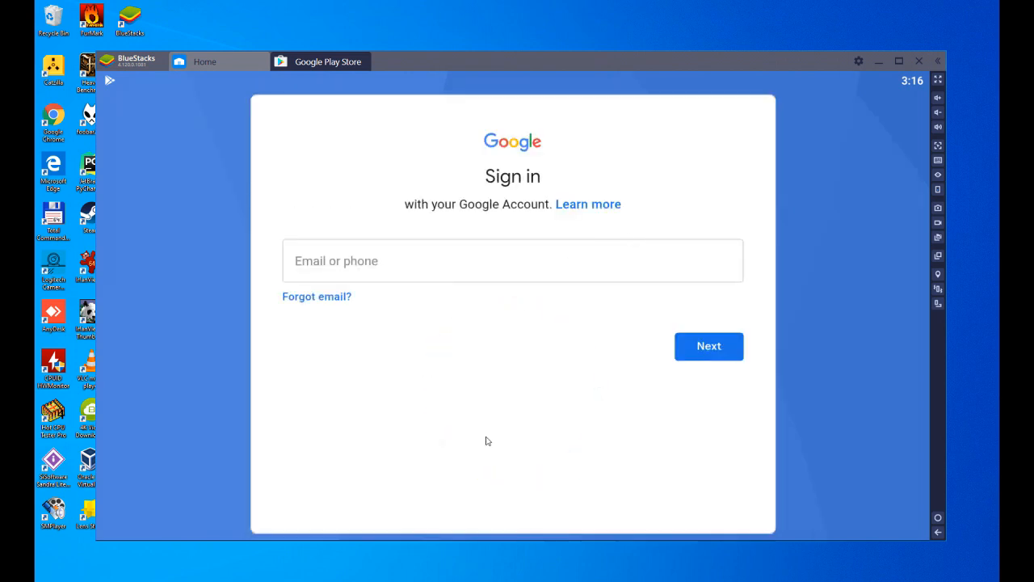
pyautogui.moveTo(549, 439)
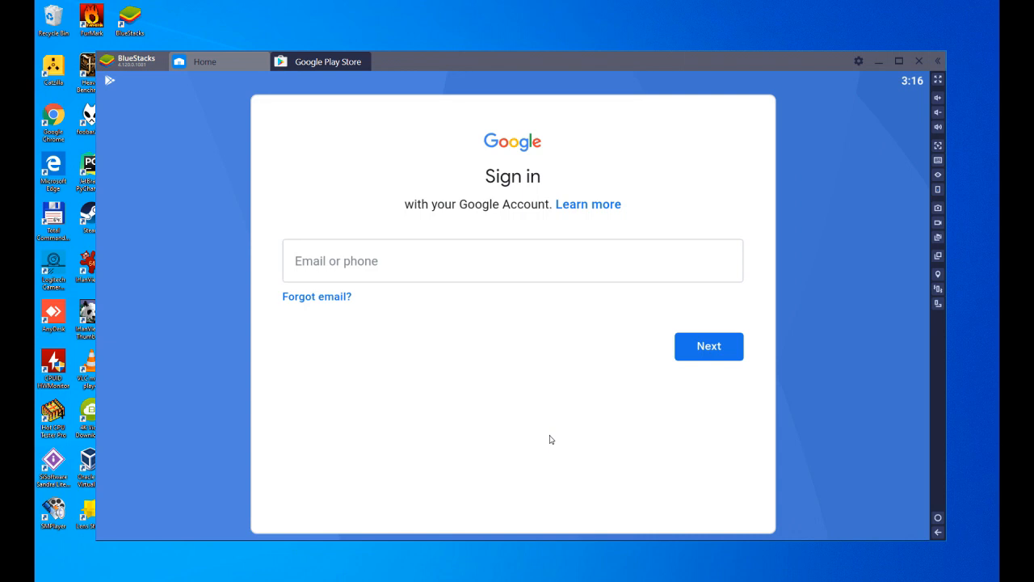
# Step: Submit the account details, accept Google terms and services, and reach the Play Store home
pyautogui.click(709, 346)
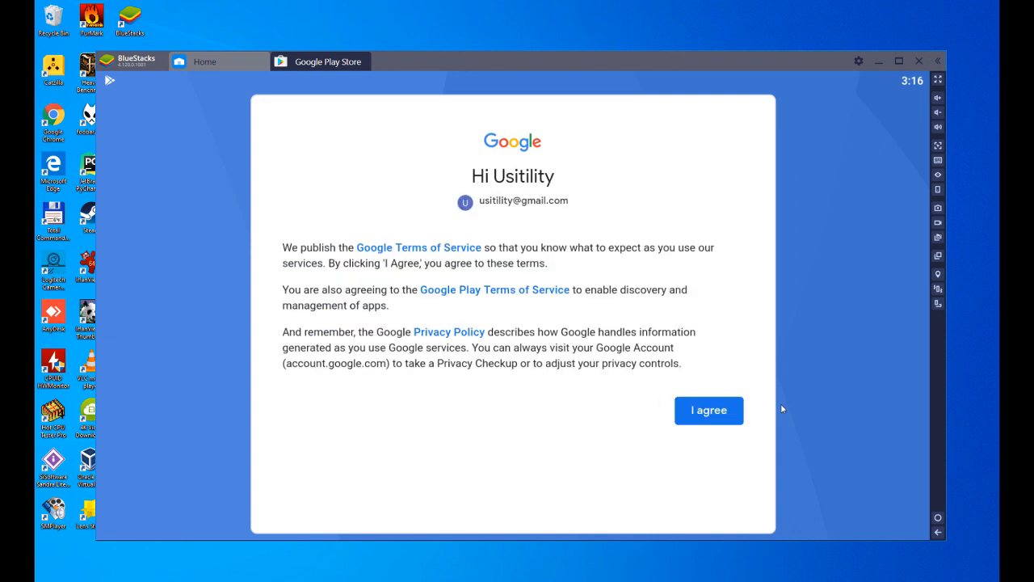
pyautogui.moveTo(491, 281)
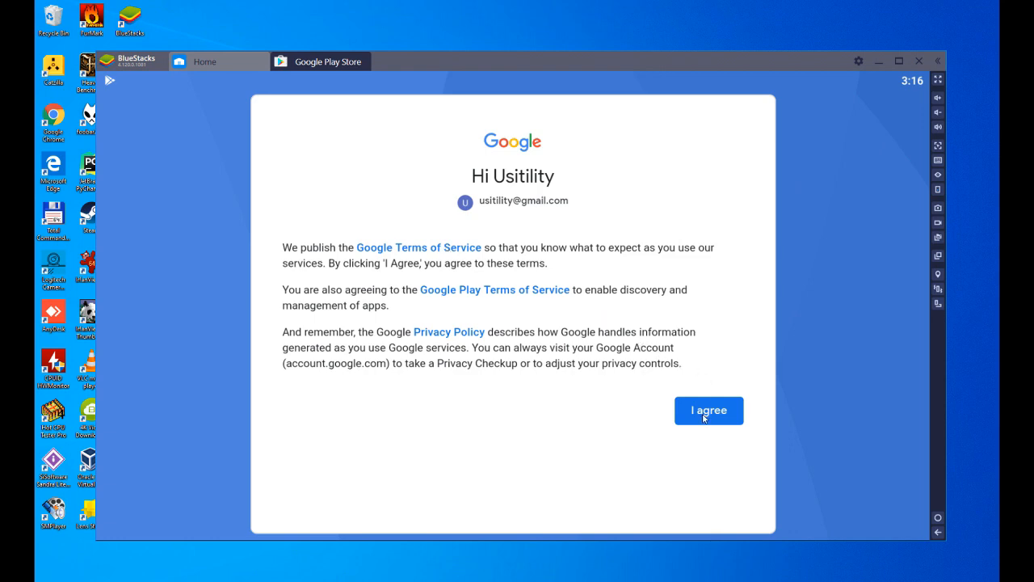
pyautogui.click(709, 410)
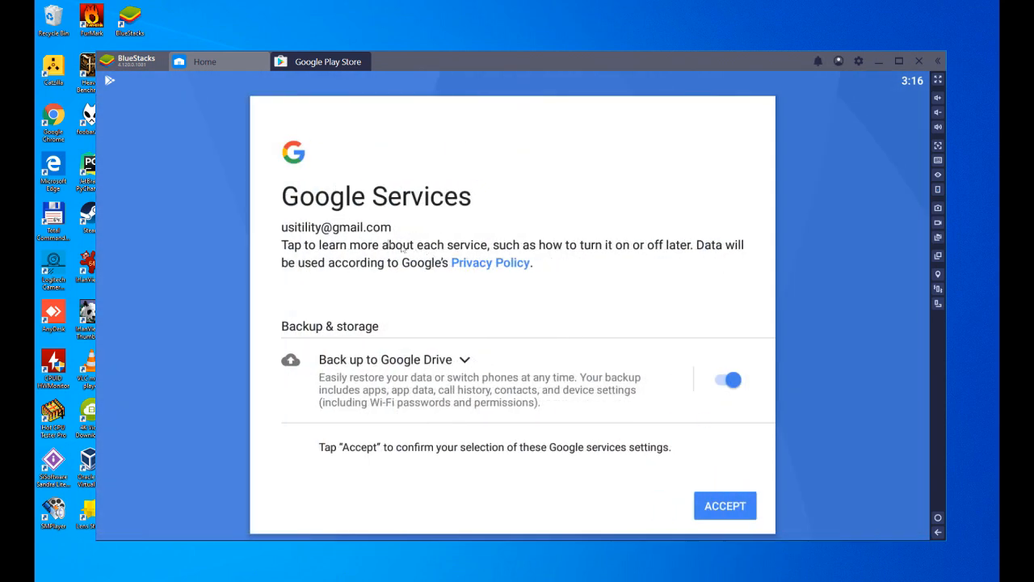
pyautogui.moveTo(541, 372)
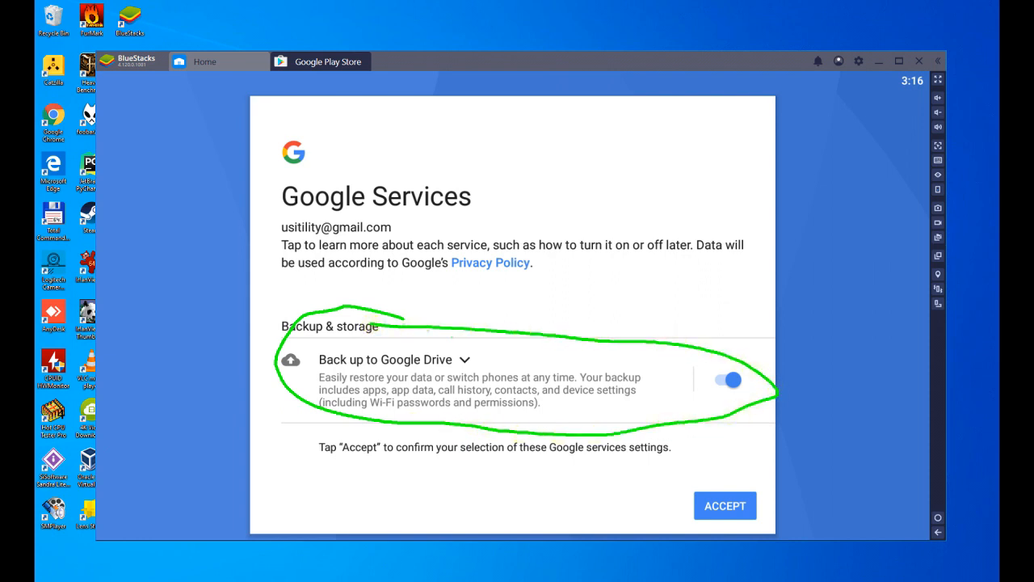
pyautogui.click(723, 380)
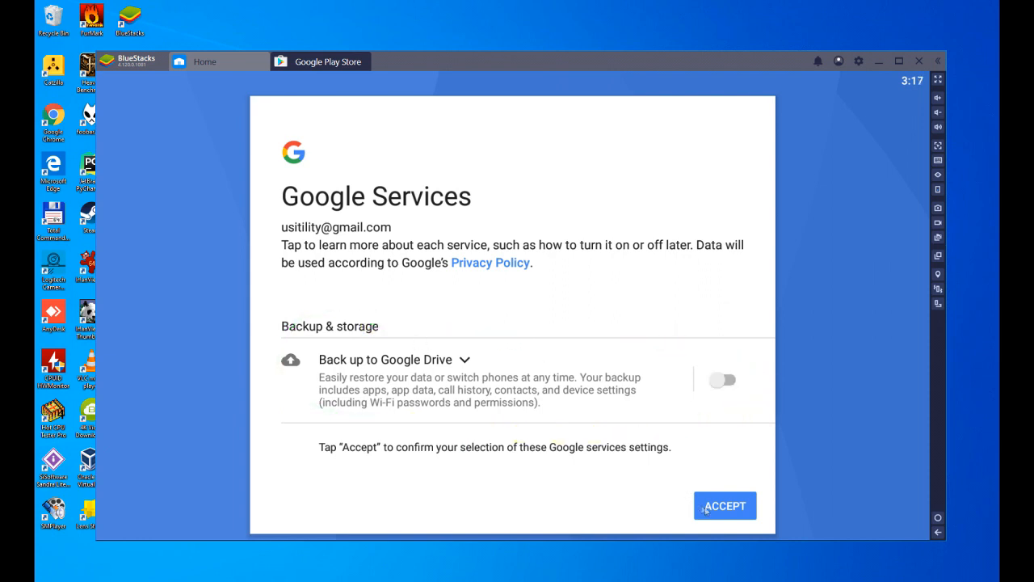
pyautogui.click(724, 505)
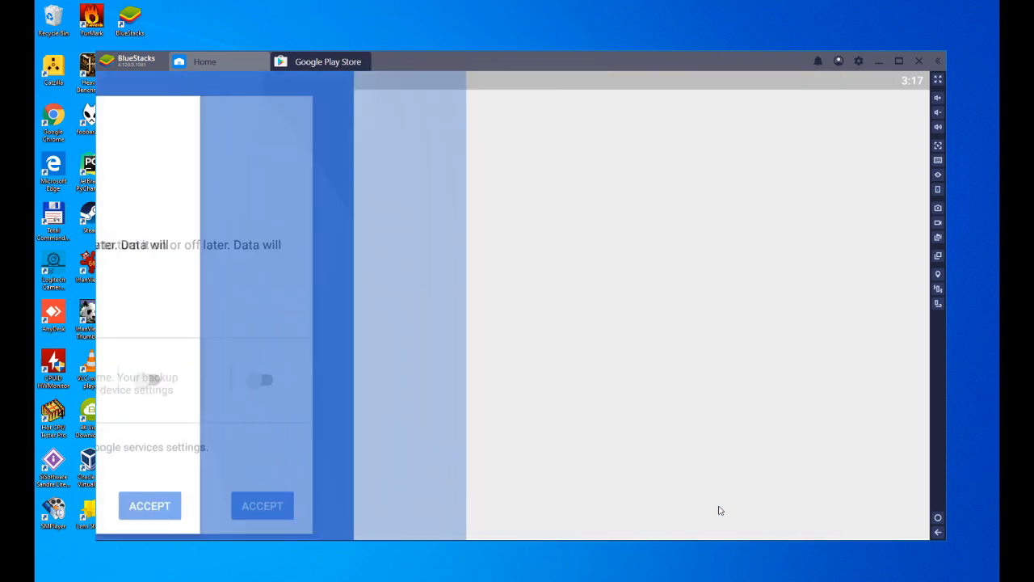
pyautogui.click(148, 505)
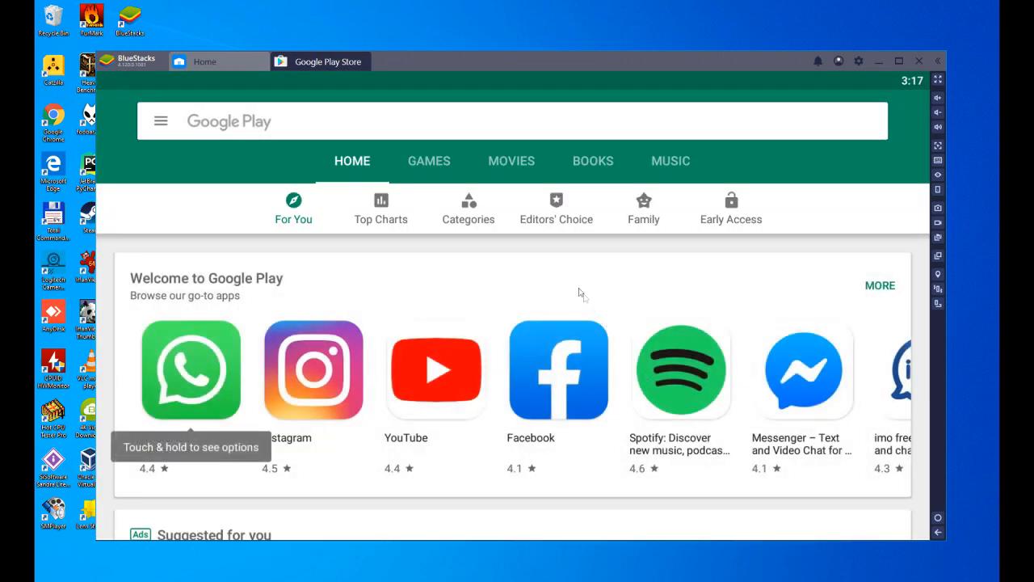
pyautogui.moveTo(522, 315)
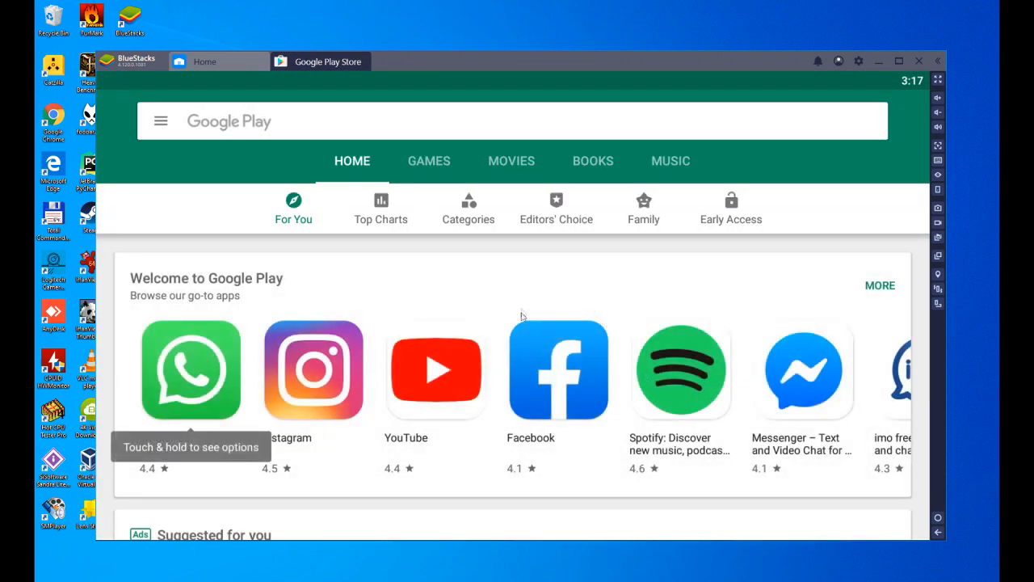
pyautogui.moveTo(792, 329)
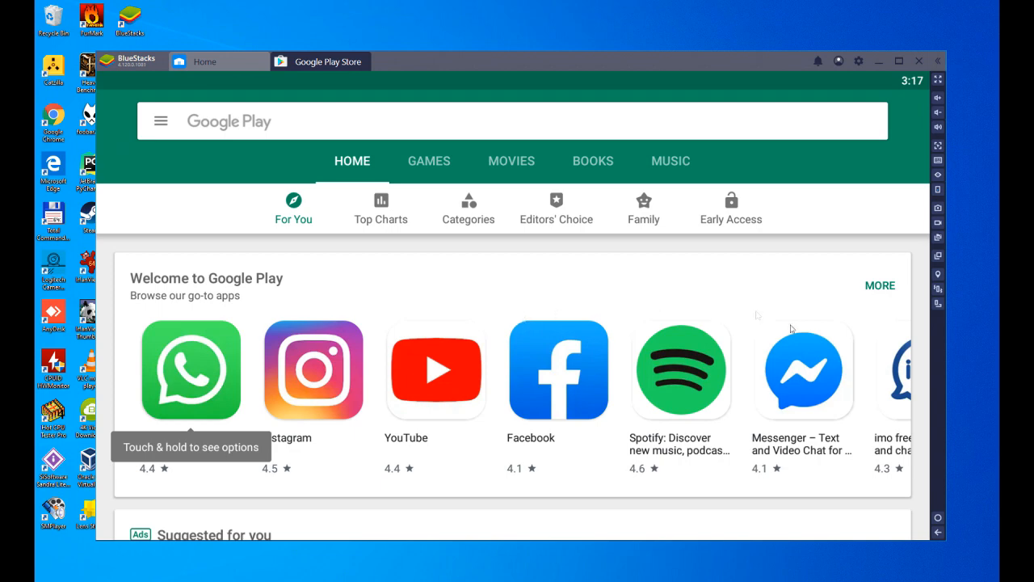
pyautogui.moveTo(1001, 515)
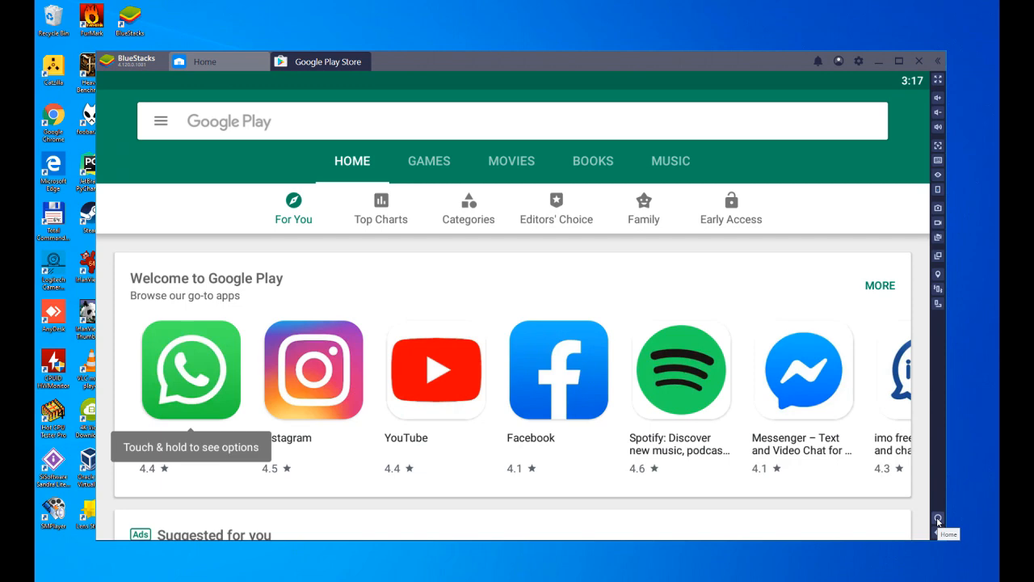
# Step: Go back to the BlueStacks home screen where the game is downloading
pyautogui.click(205, 61)
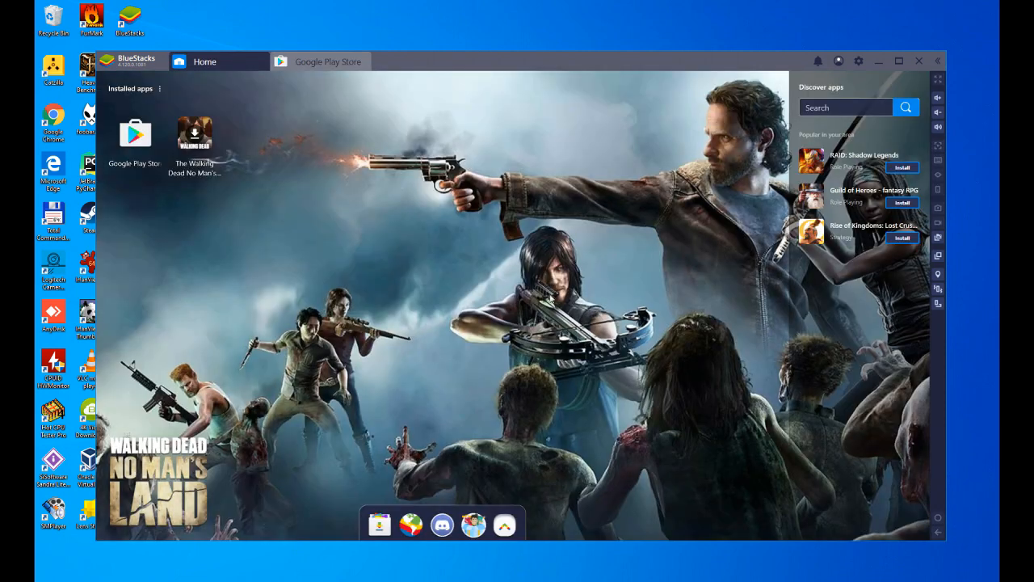
pyautogui.moveTo(859, 494)
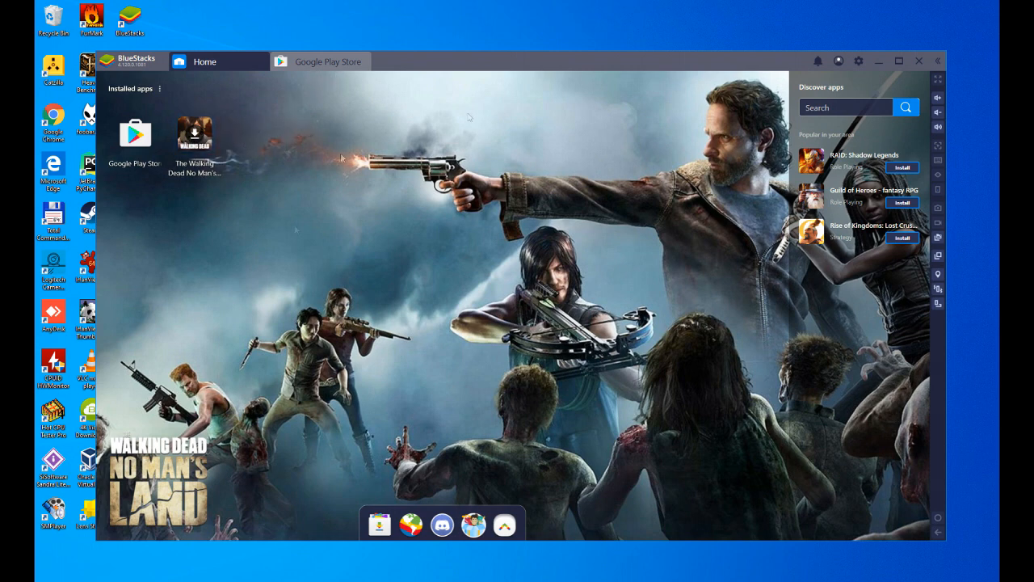
pyautogui.moveTo(854, 76)
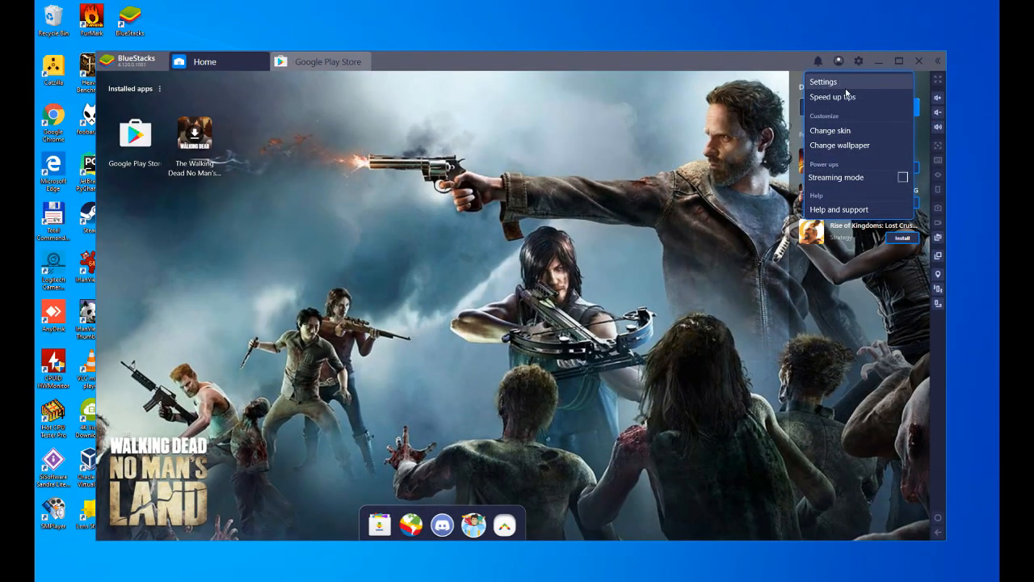
# Step: Set the BlueStacks interface language to español in Preferences and close Settings
pyautogui.click(823, 81)
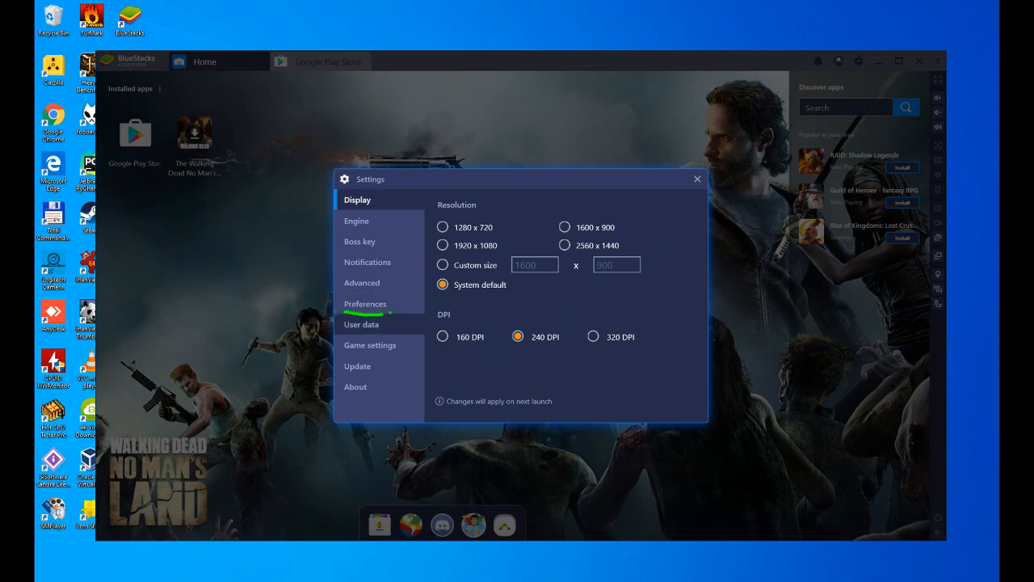
pyautogui.click(365, 304)
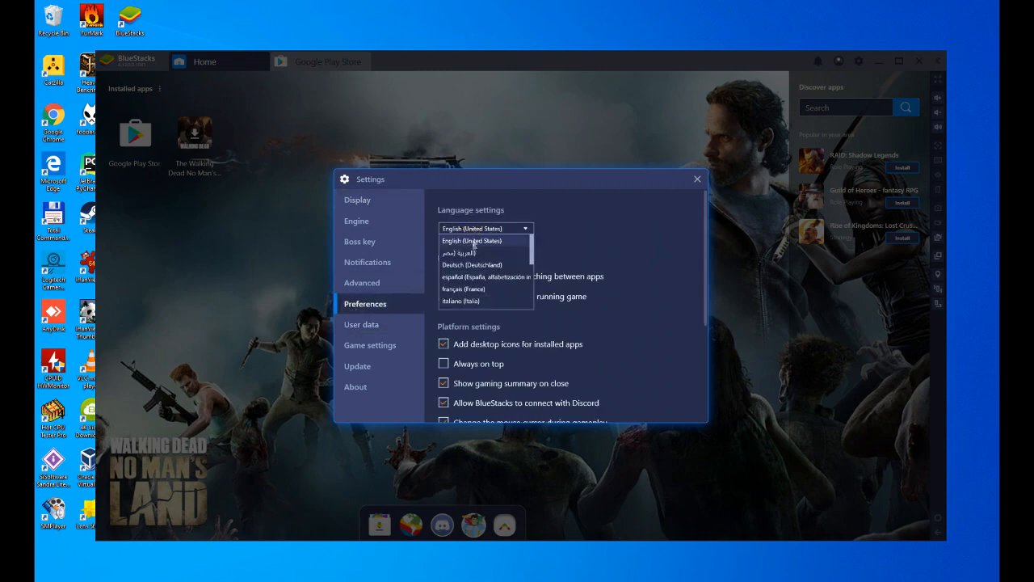
pyautogui.click(487, 277)
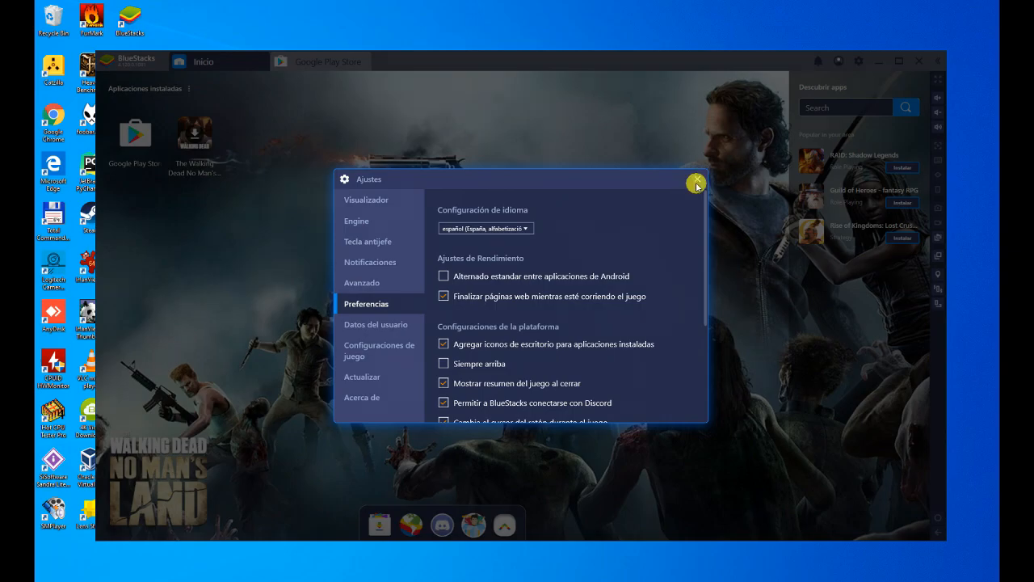
pyautogui.click(696, 179)
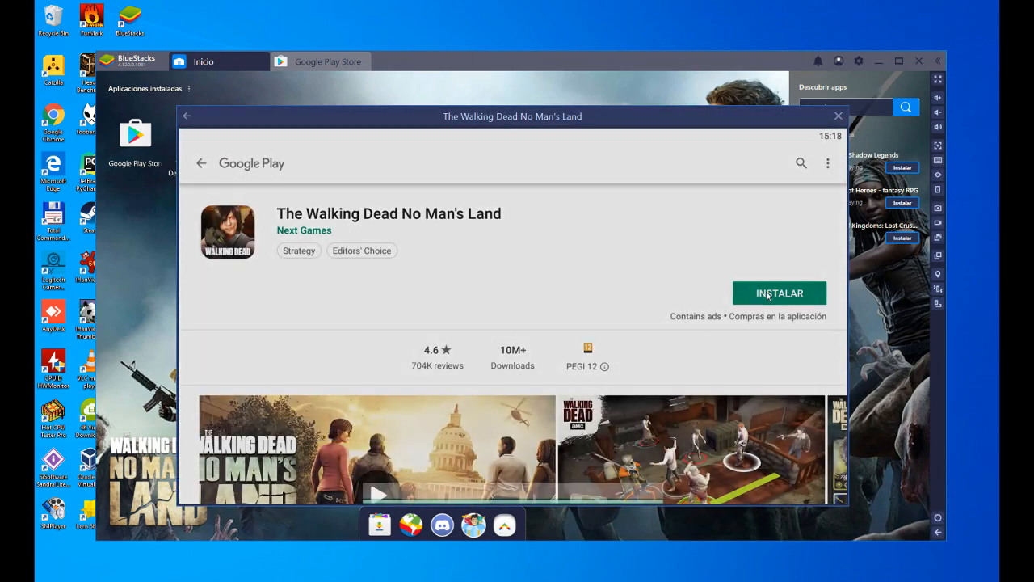
# Step: Install the game via INSTALAR, continue account setup, and skip the payment option
pyautogui.click(779, 292)
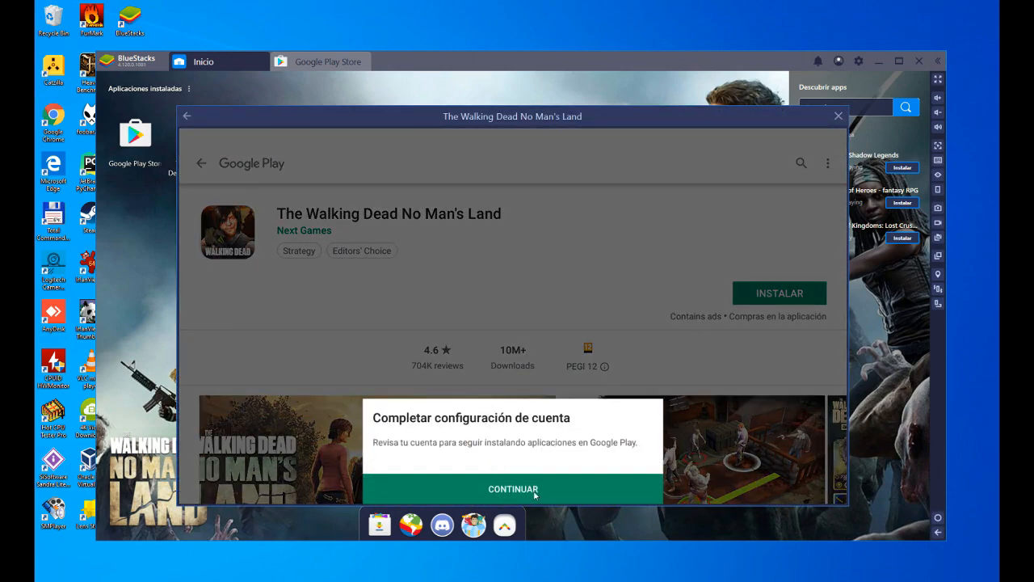
pyautogui.click(512, 489)
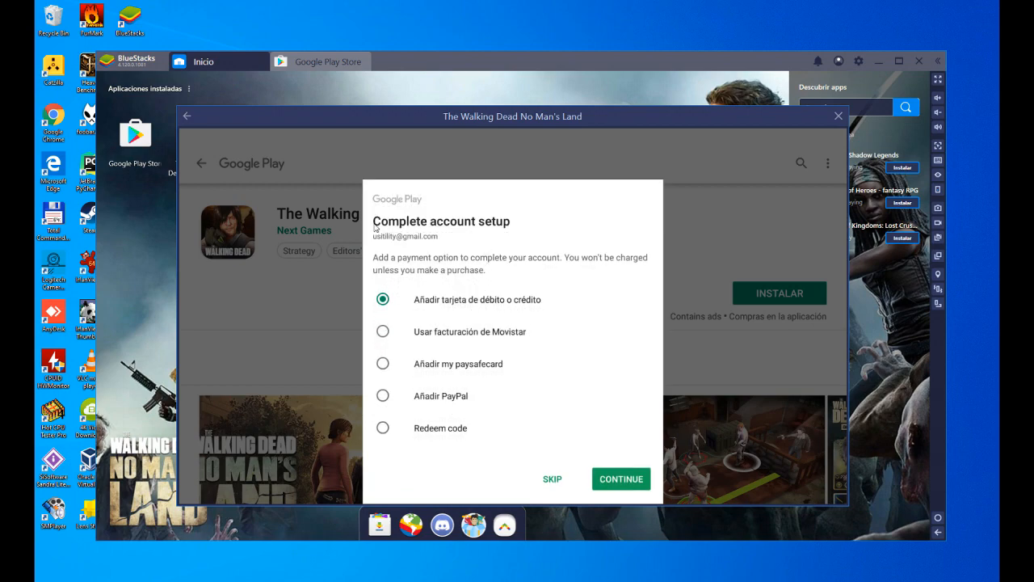
pyautogui.moveTo(542, 484)
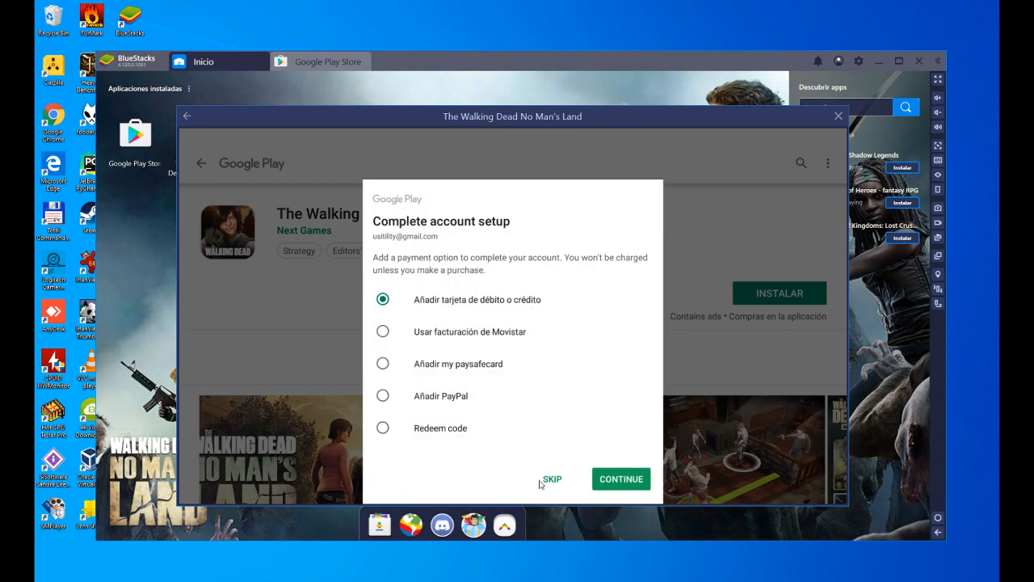
pyautogui.click(551, 478)
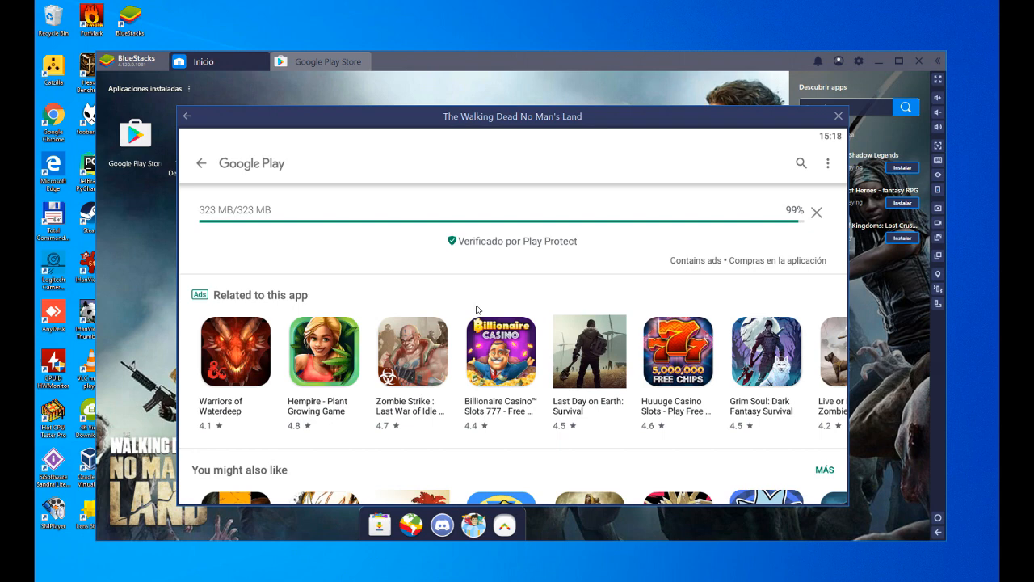
pyautogui.moveTo(480, 264)
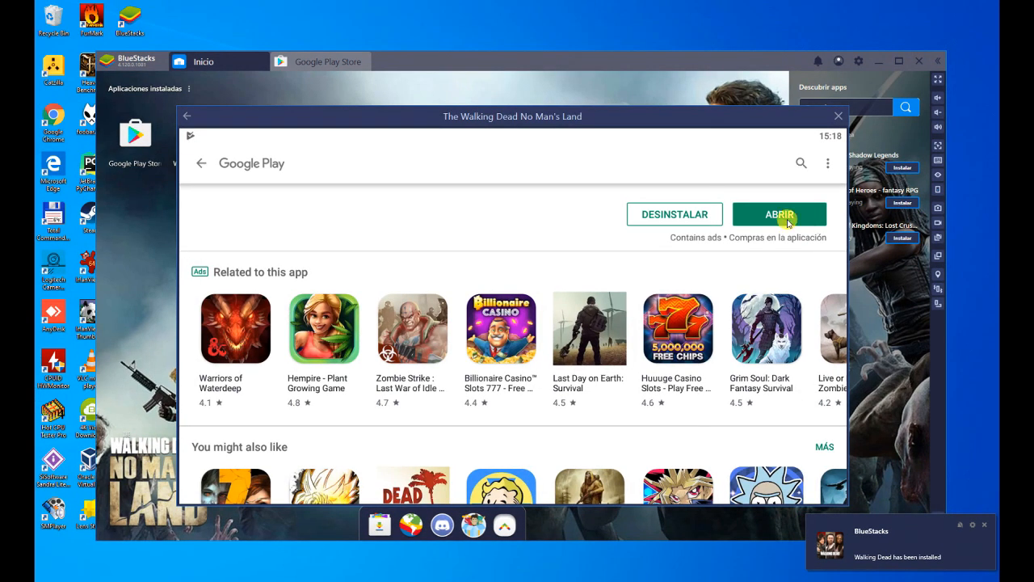
# Step: Open the newly installed game with ABRIR
pyautogui.click(779, 214)
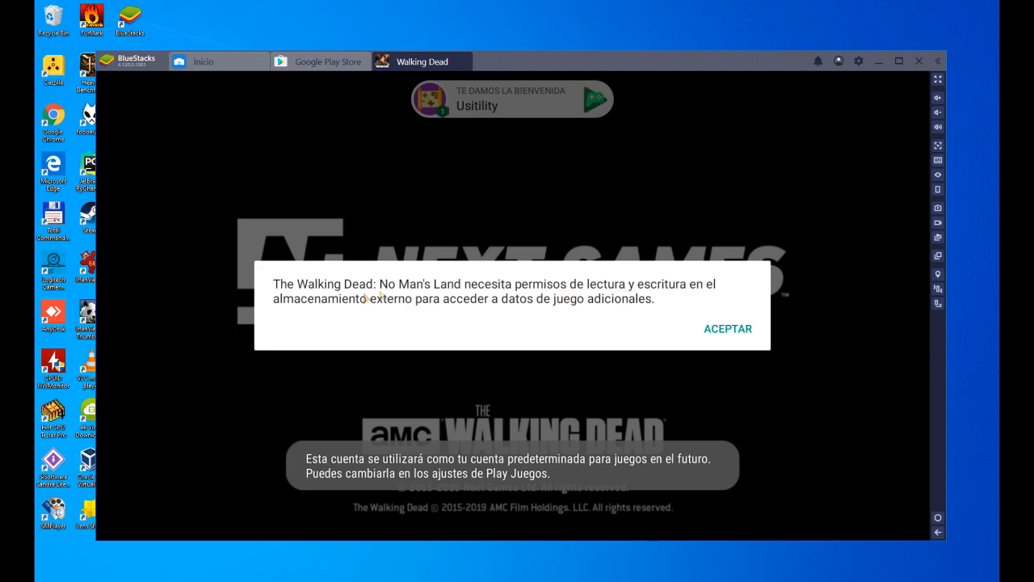
# Step: Grant the game storage access and accept its terms of use
pyautogui.click(726, 328)
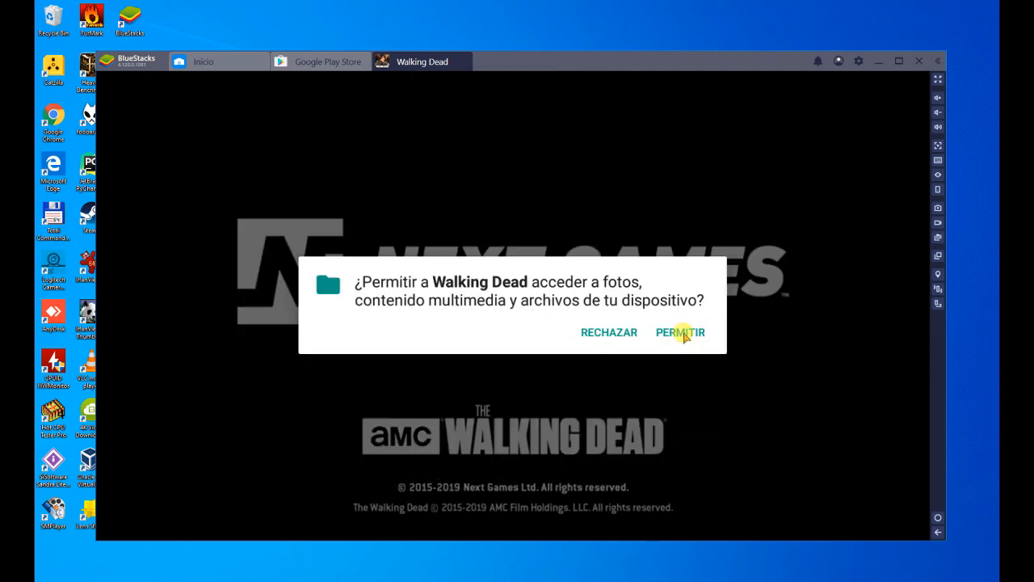
pyautogui.click(679, 332)
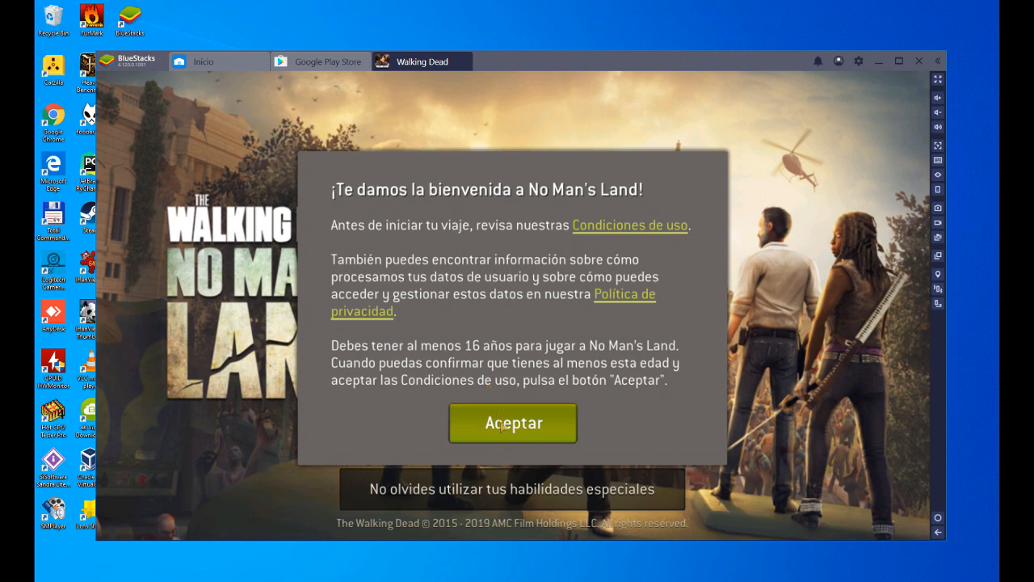
pyautogui.click(513, 422)
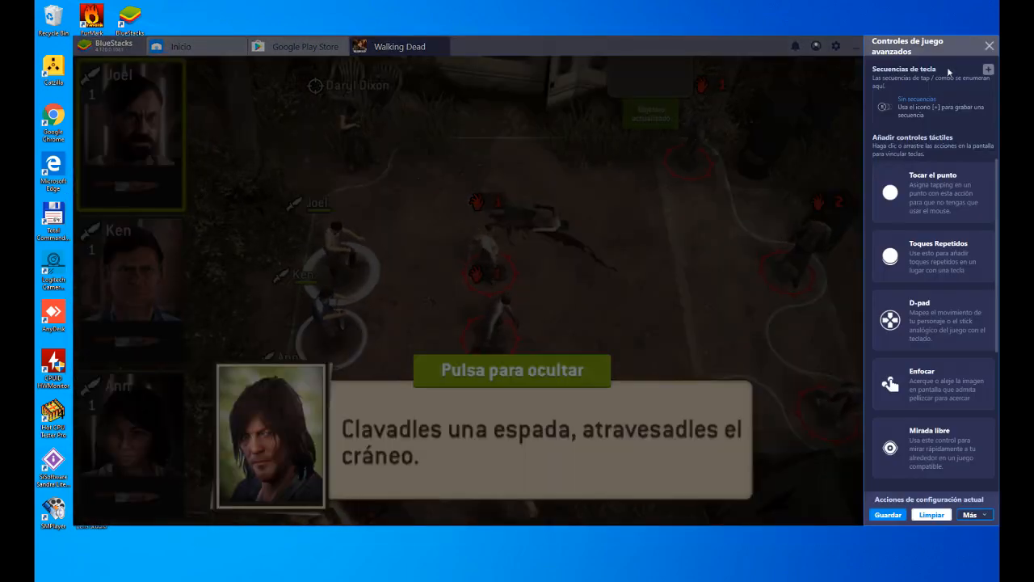
# Step: Close the Controles de juego avanzados panel, leaving the game's loading screen
pyautogui.click(989, 45)
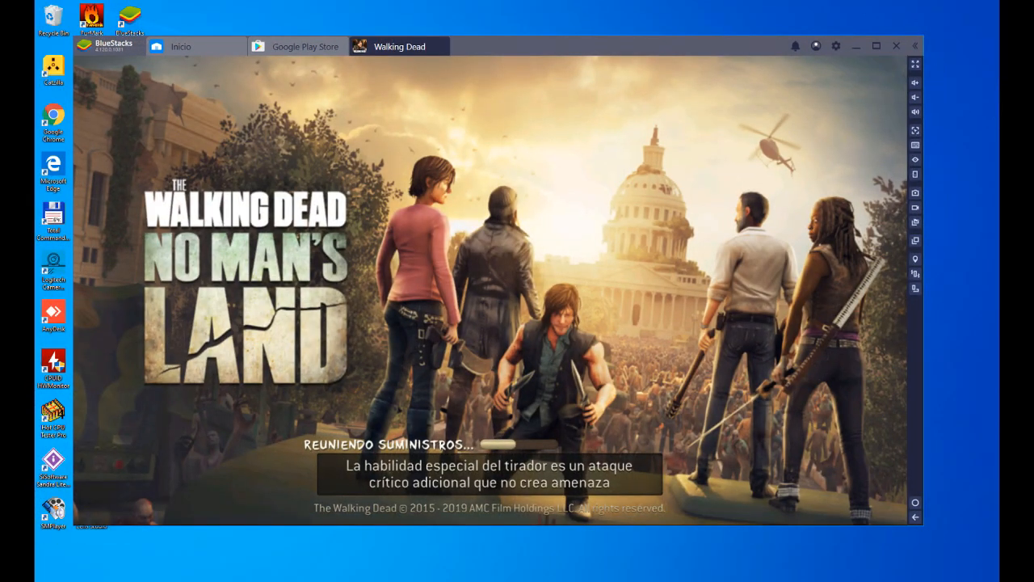
pyautogui.moveTo(915, 64)
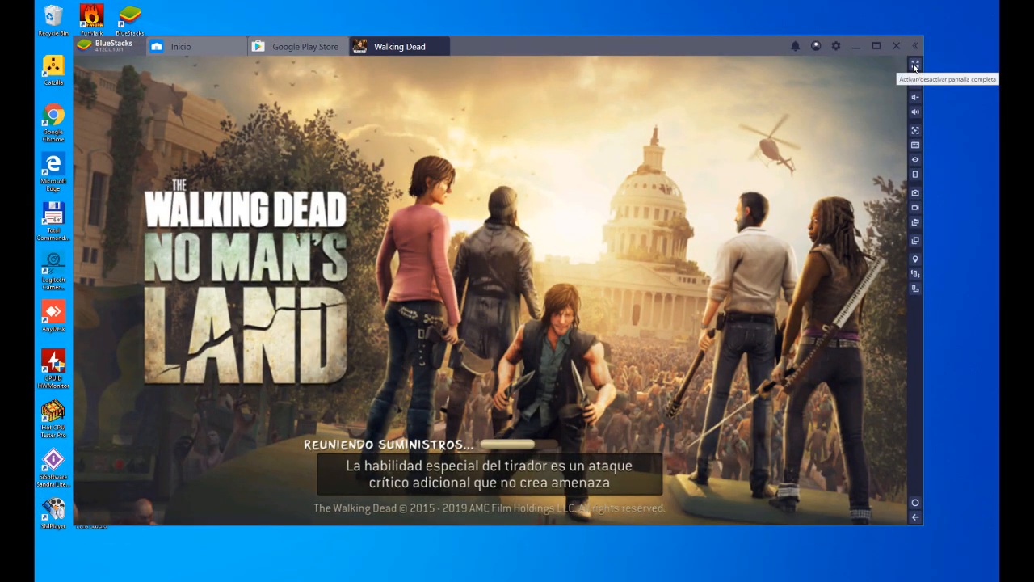
# Step: Switch BlueStacks to full-screen mode while The Walking Dead: No Man's Land loads
pyautogui.click(914, 63)
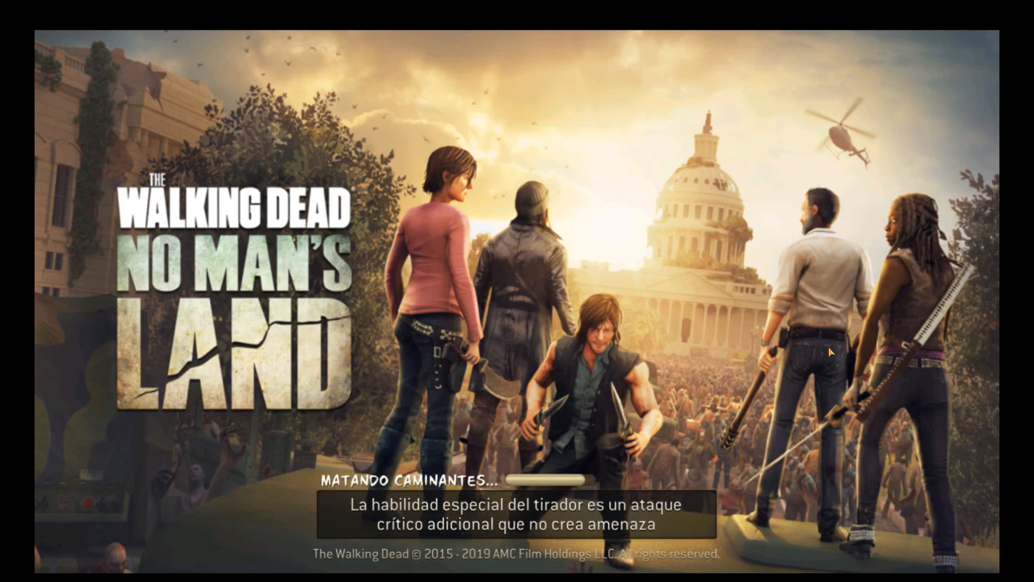
pyautogui.moveTo(728, 374)
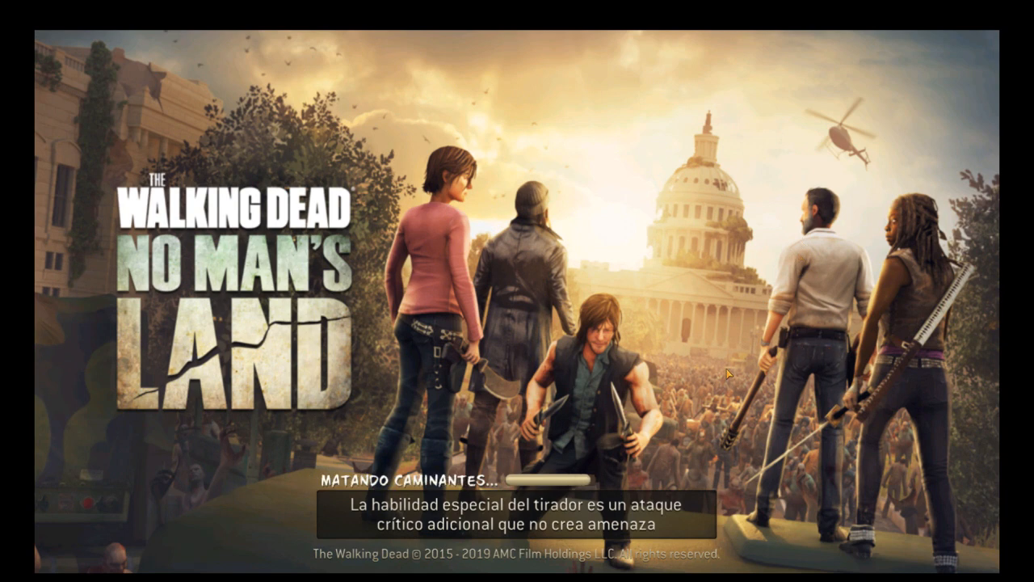